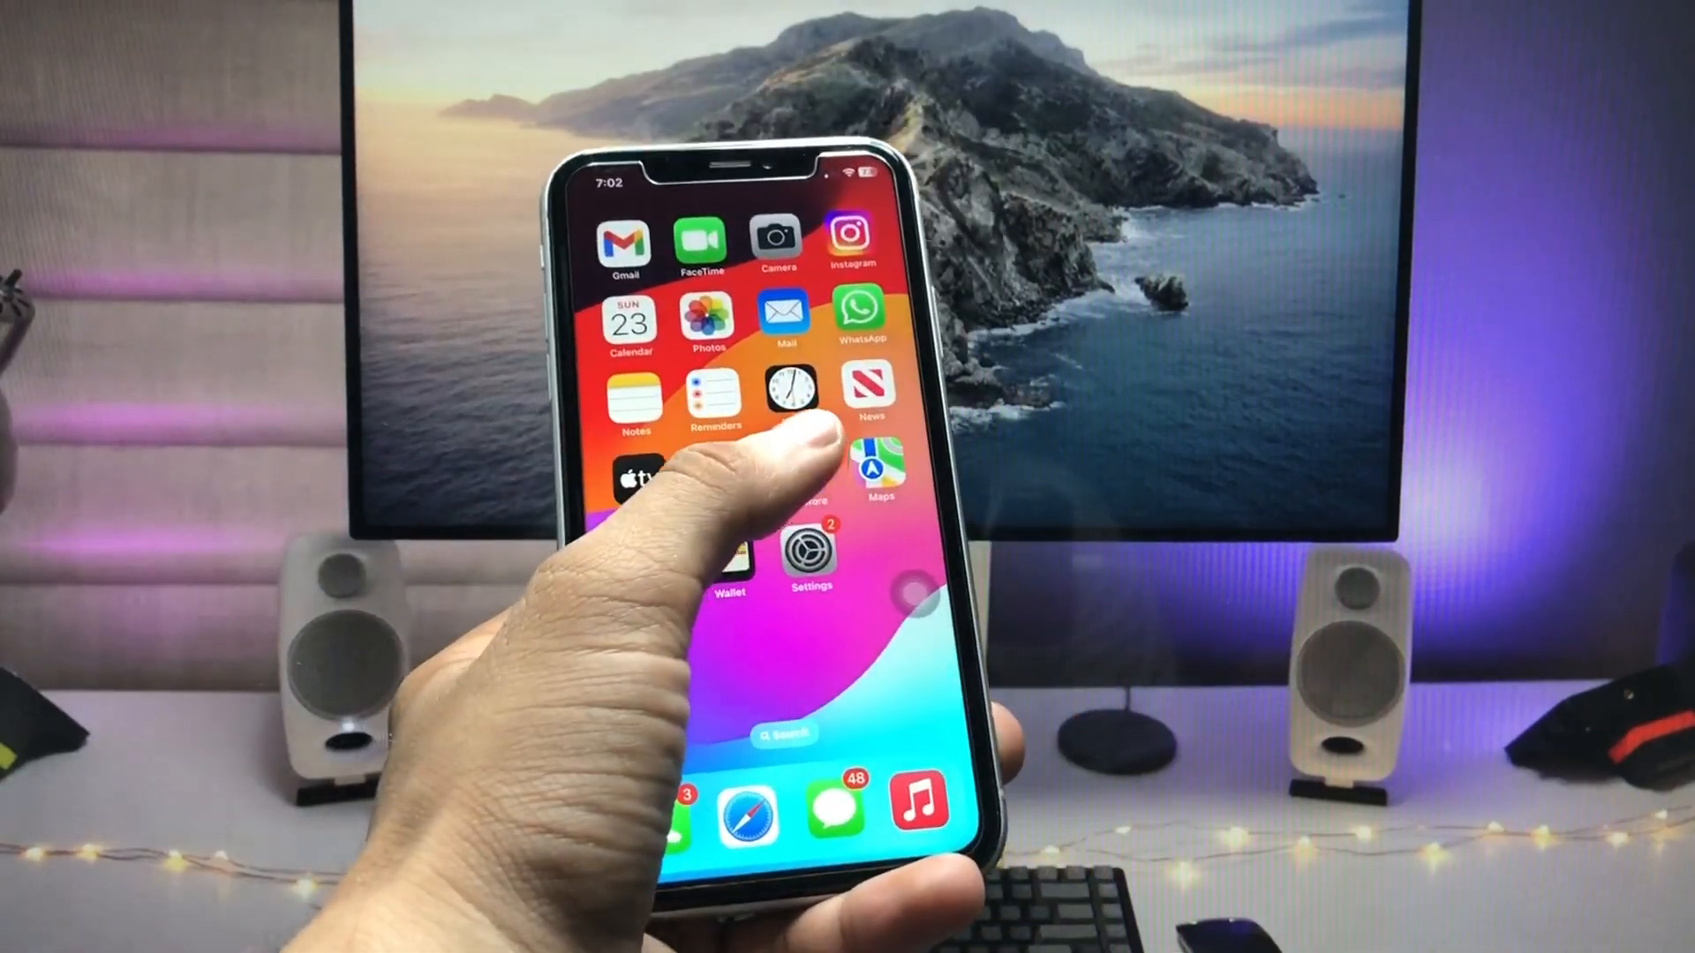
Search the App Store for "apple developer" so the Apple Developer app appears in results
left_click(777, 397)
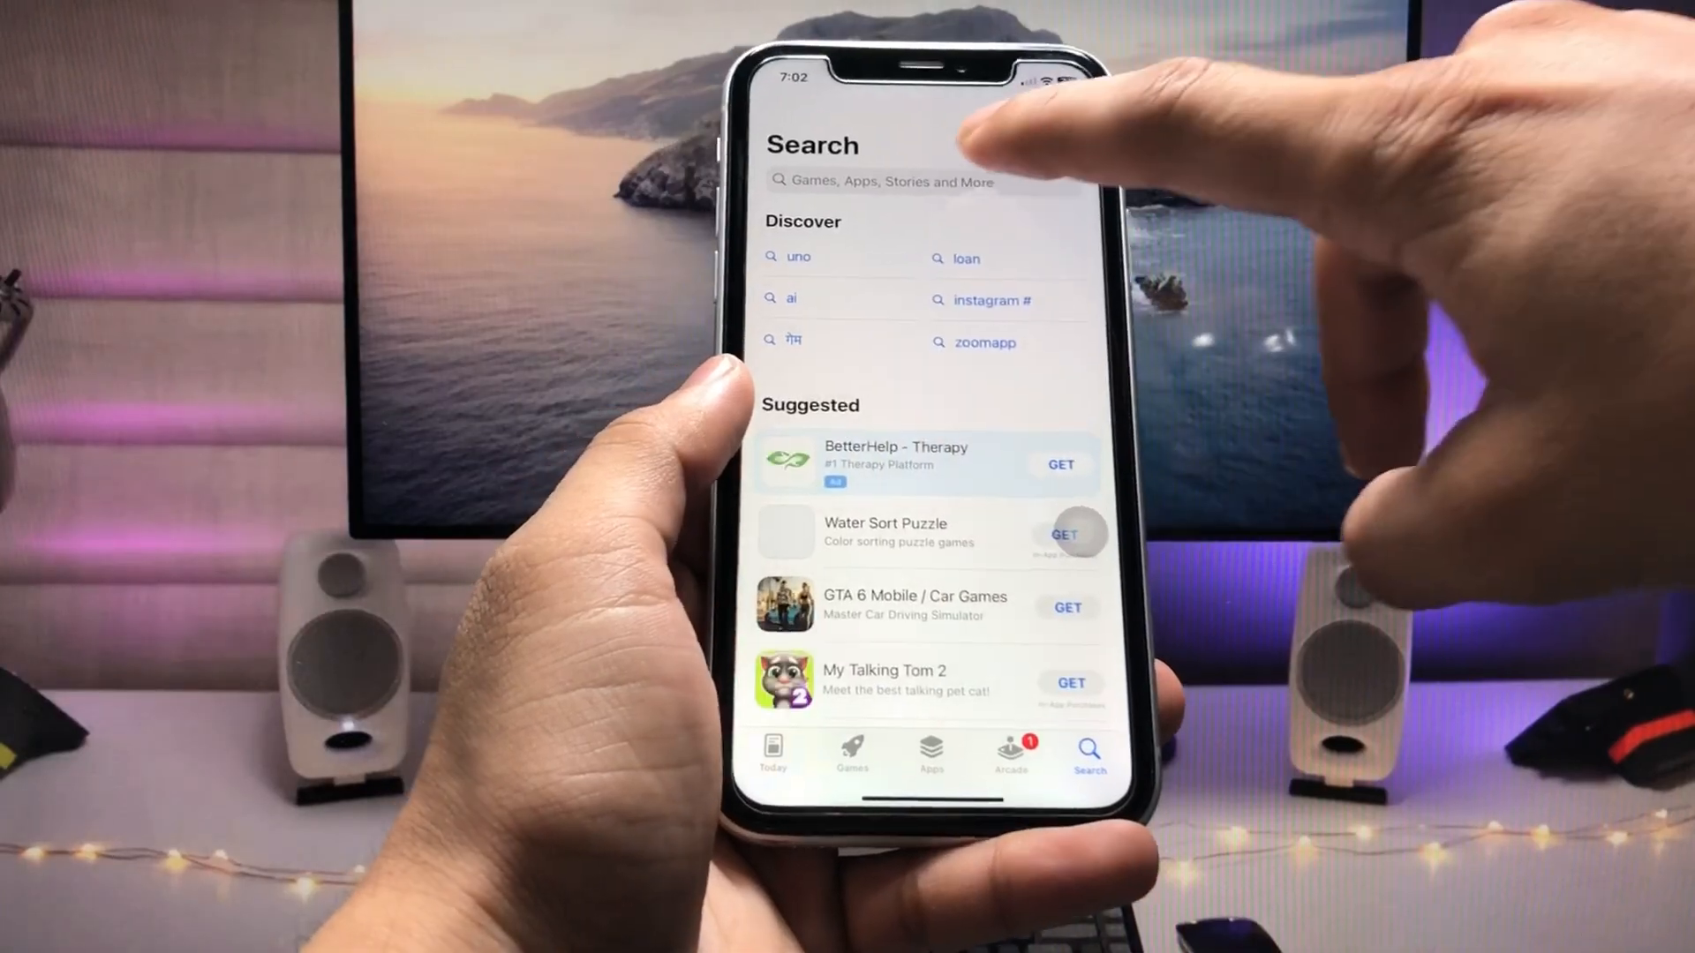
left_click(919, 182)
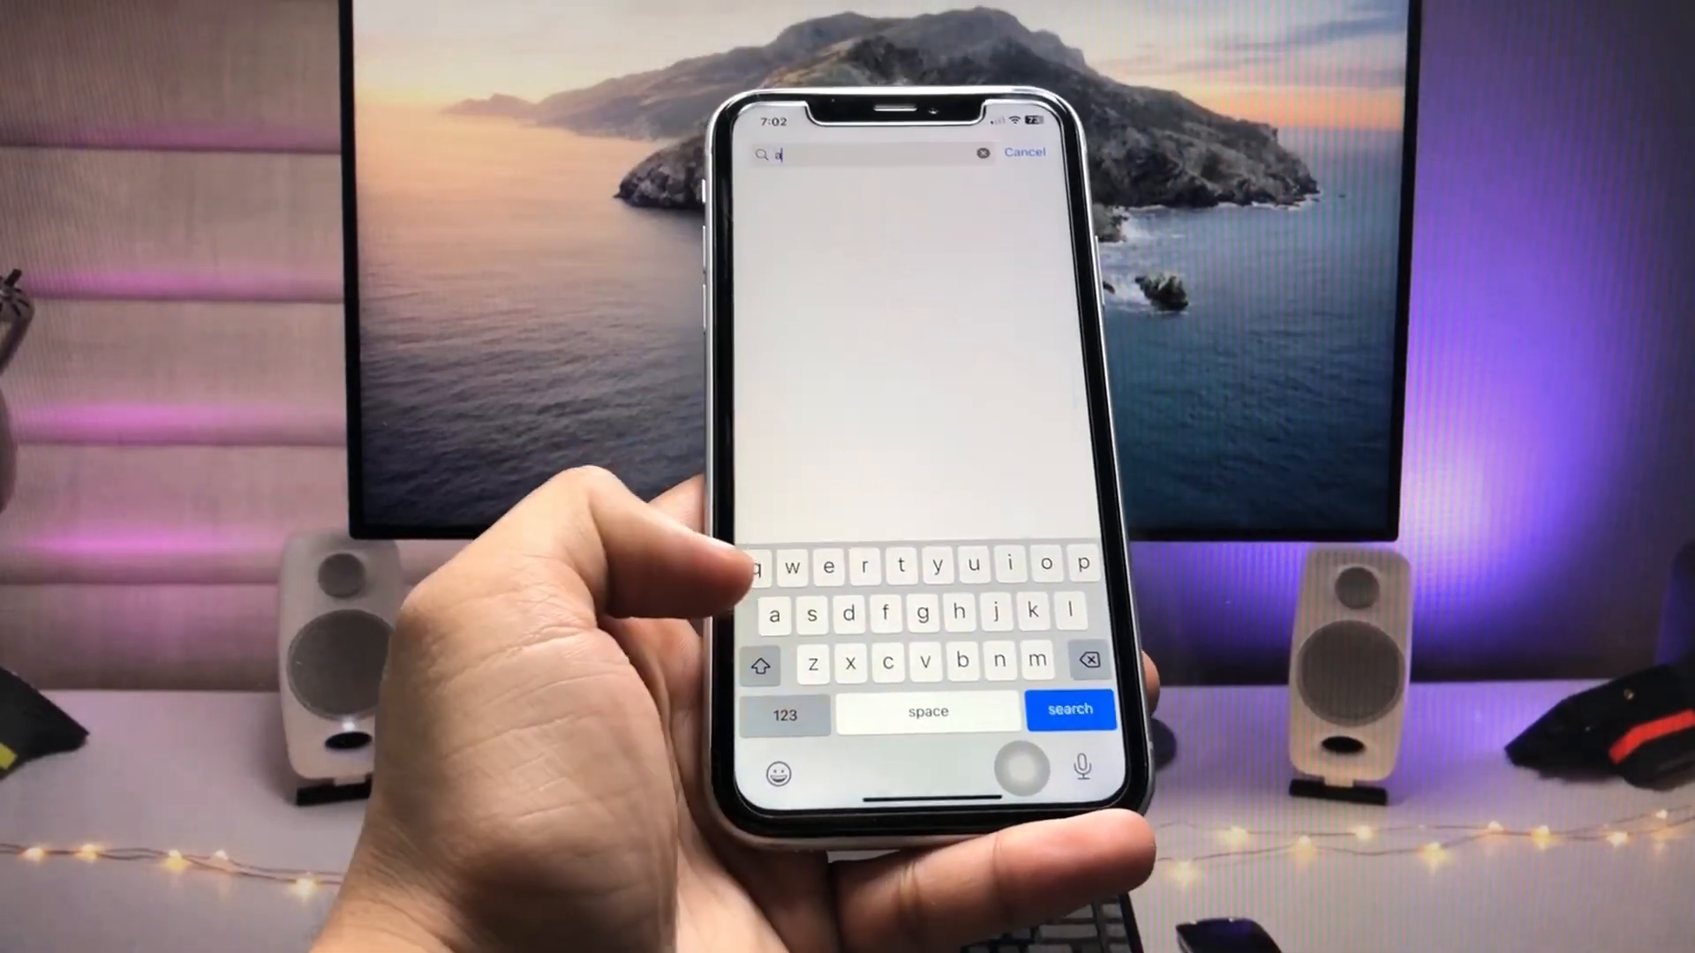
type("pple developer")
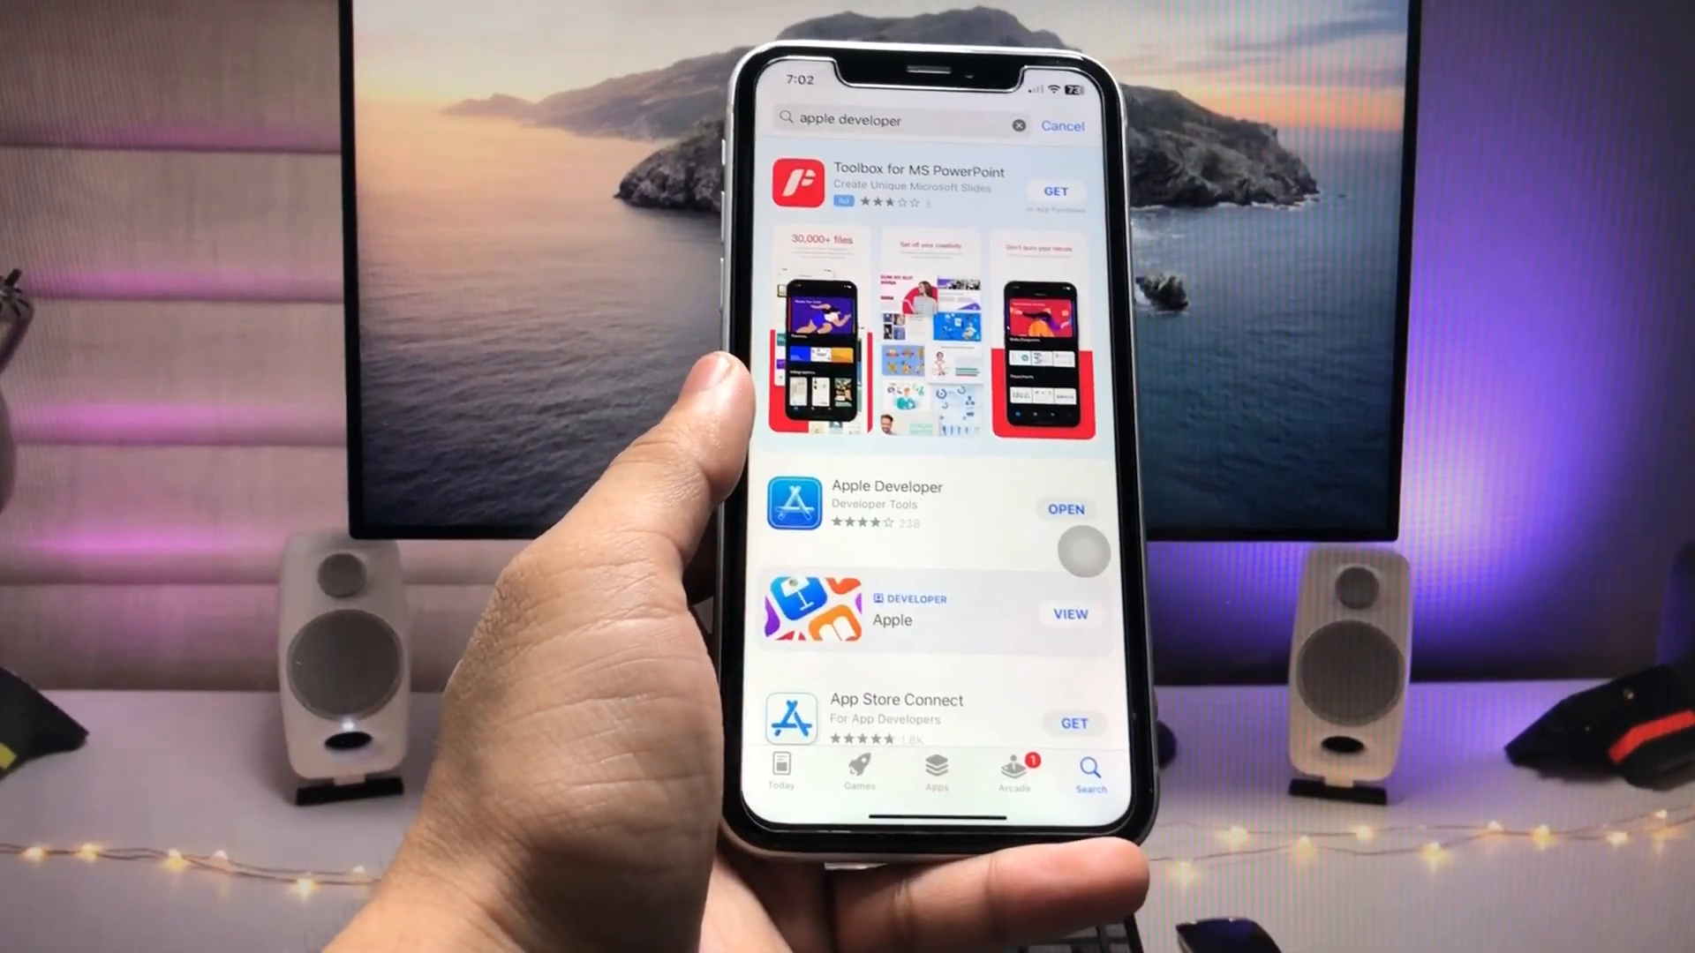
Launch Apple Developer and sign in to the account with the existing iCloud Apple ID
left_click(885, 503)
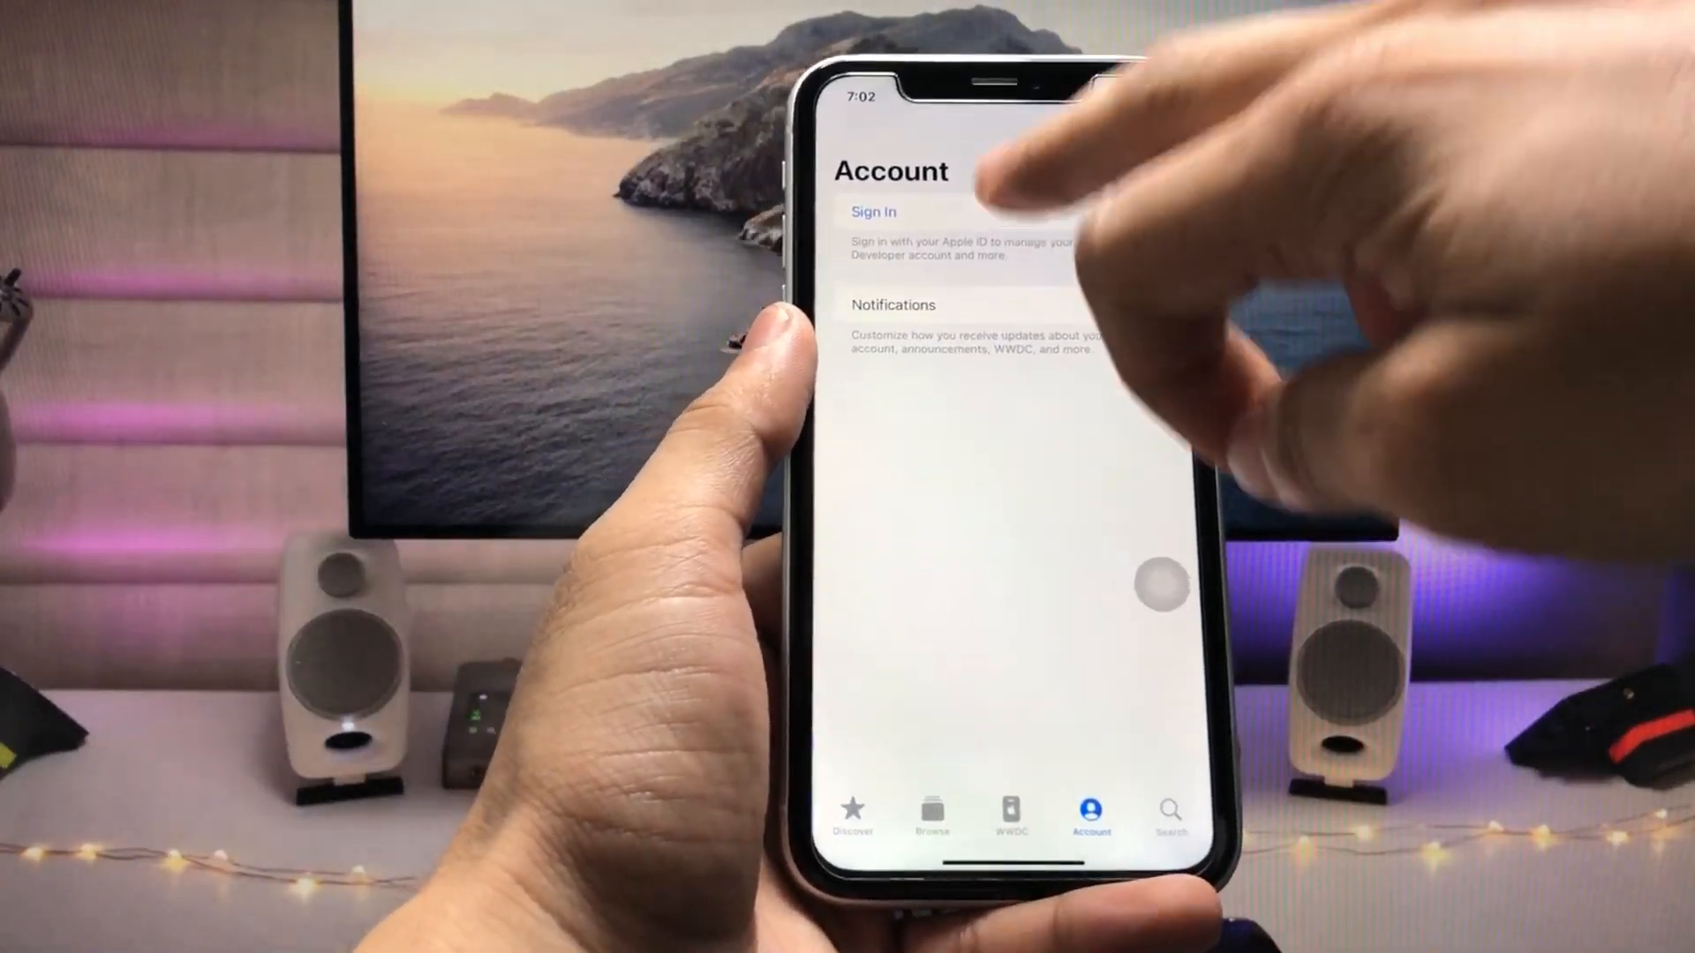
left_click(874, 212)
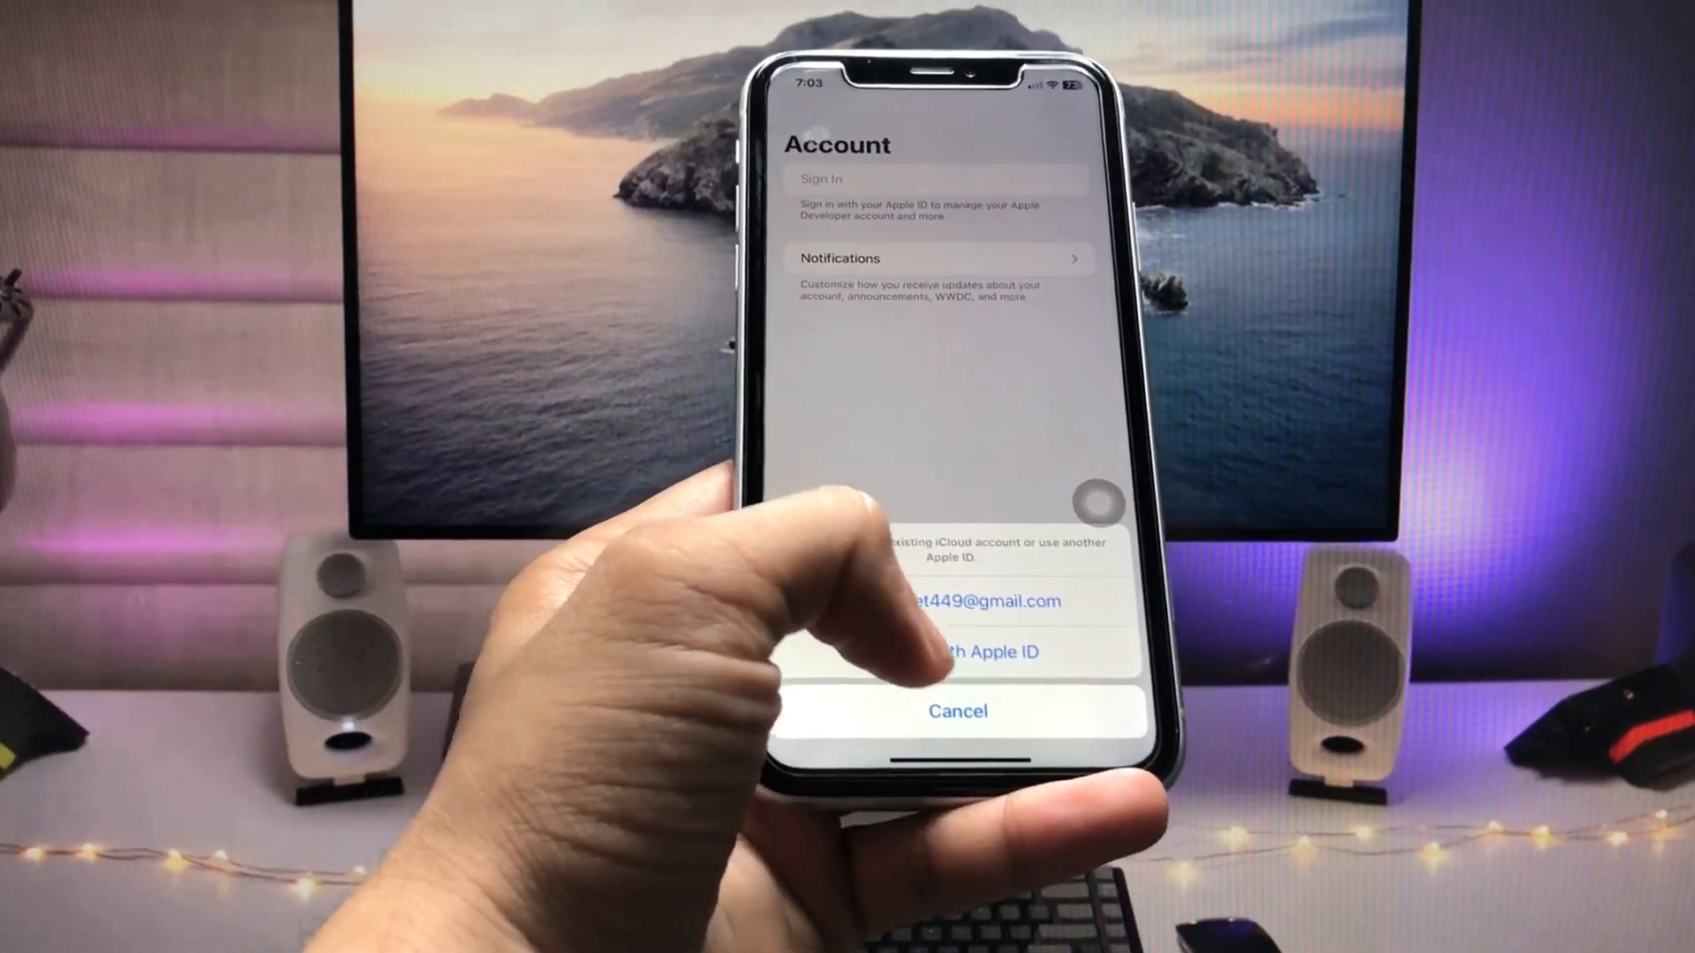
left_click(955, 652)
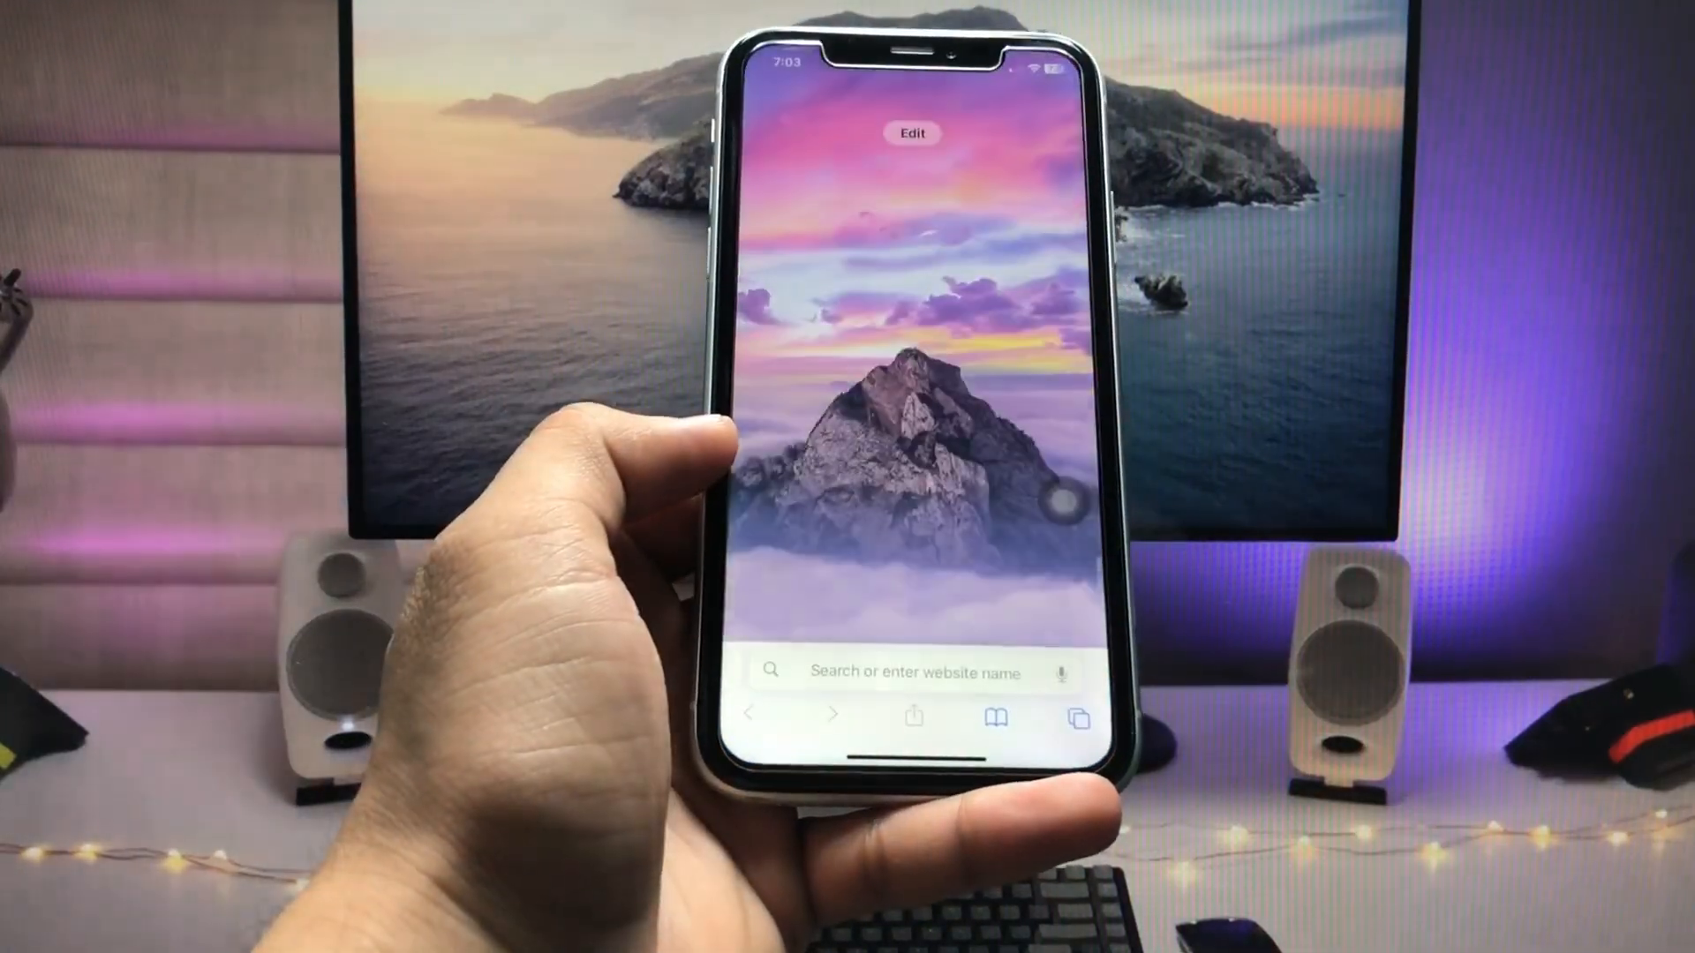
Enter "dev" in Safari's address bar and load the developer.apple.com suggestion
left_click(913, 671)
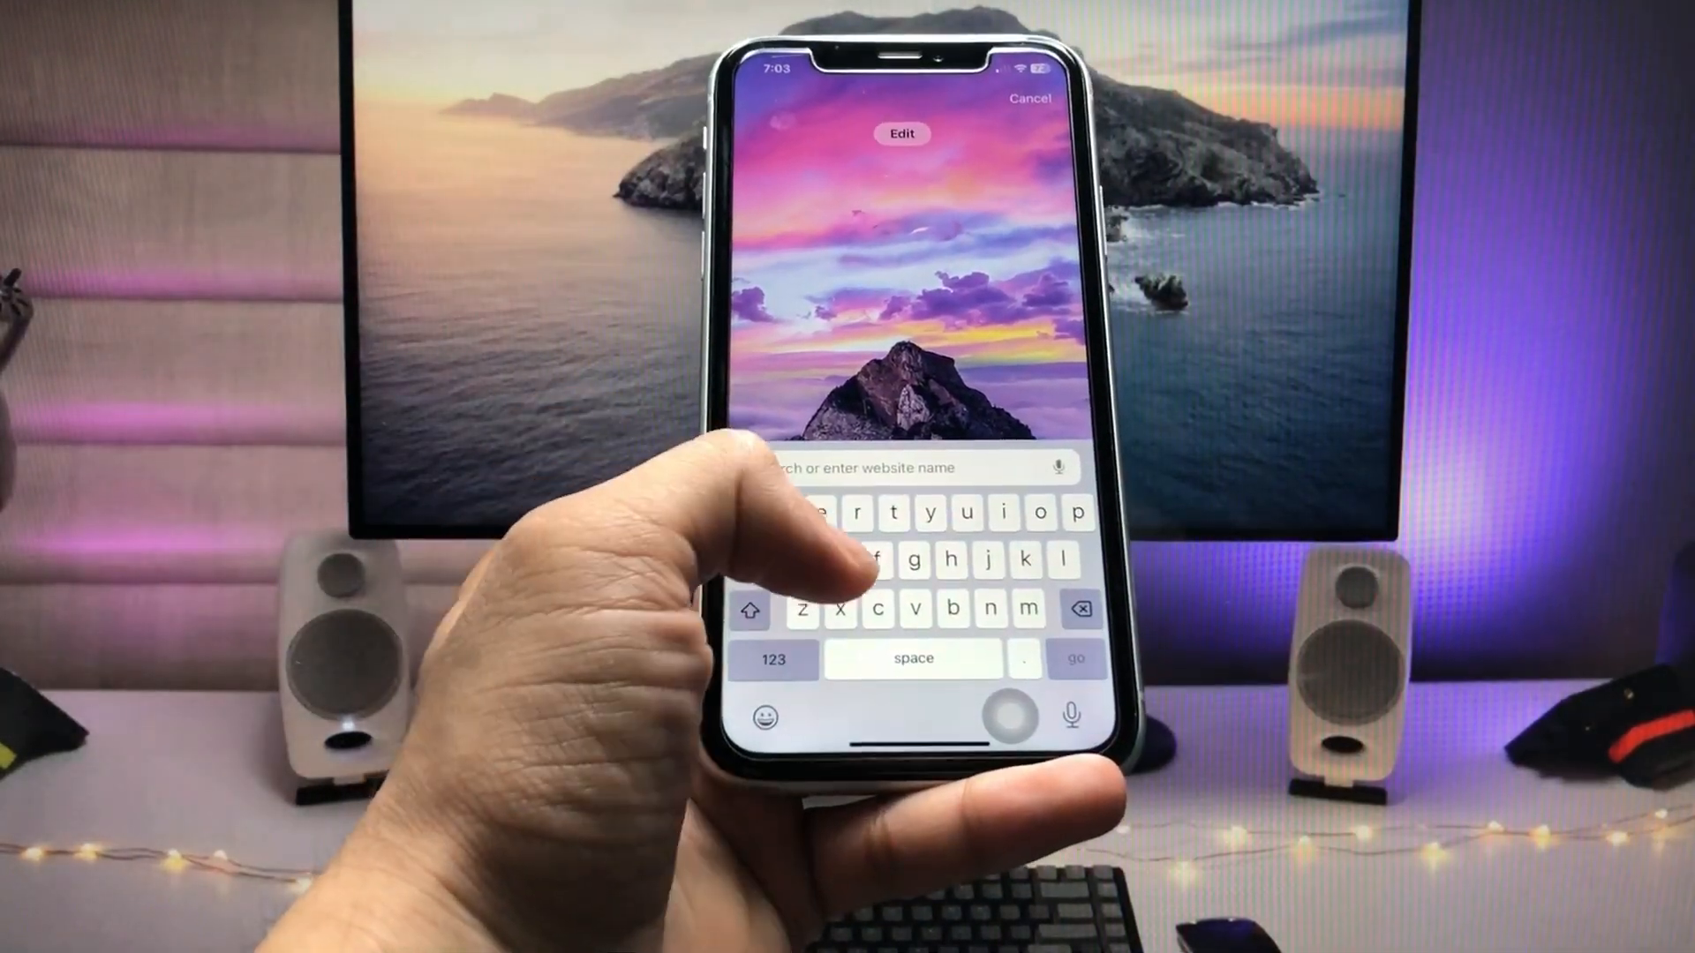
type("deve")
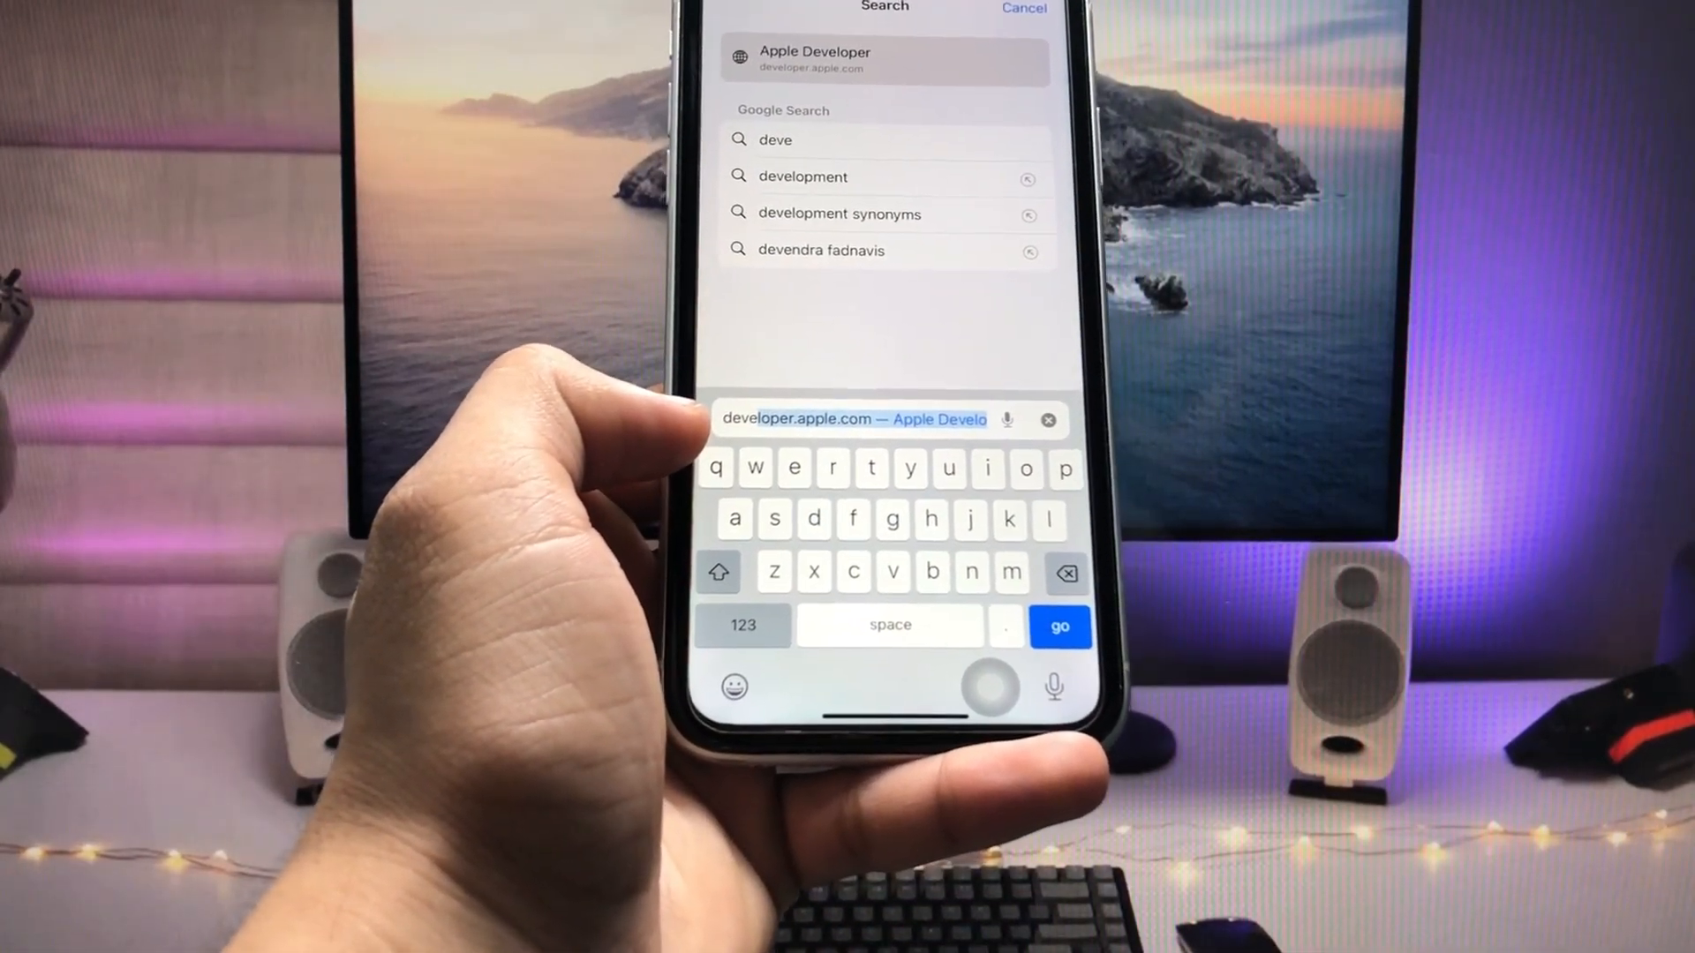
left_click(1059, 627)
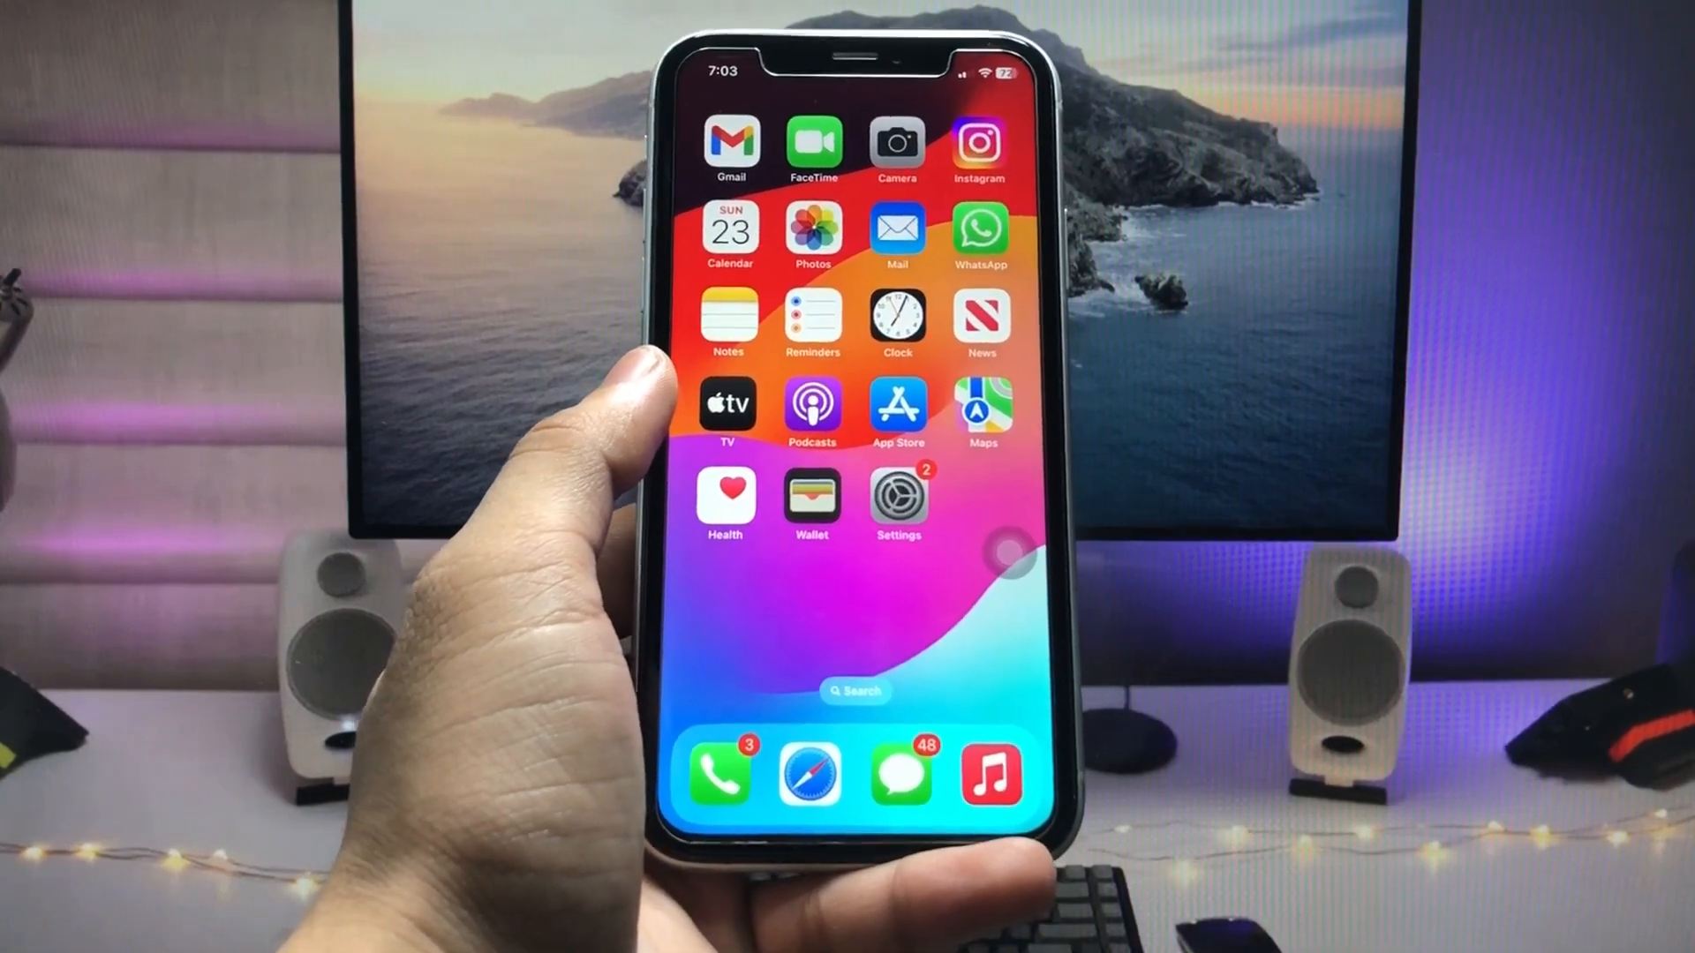
Go into Settings and open the General page where Software Update is listed
left_click(896, 495)
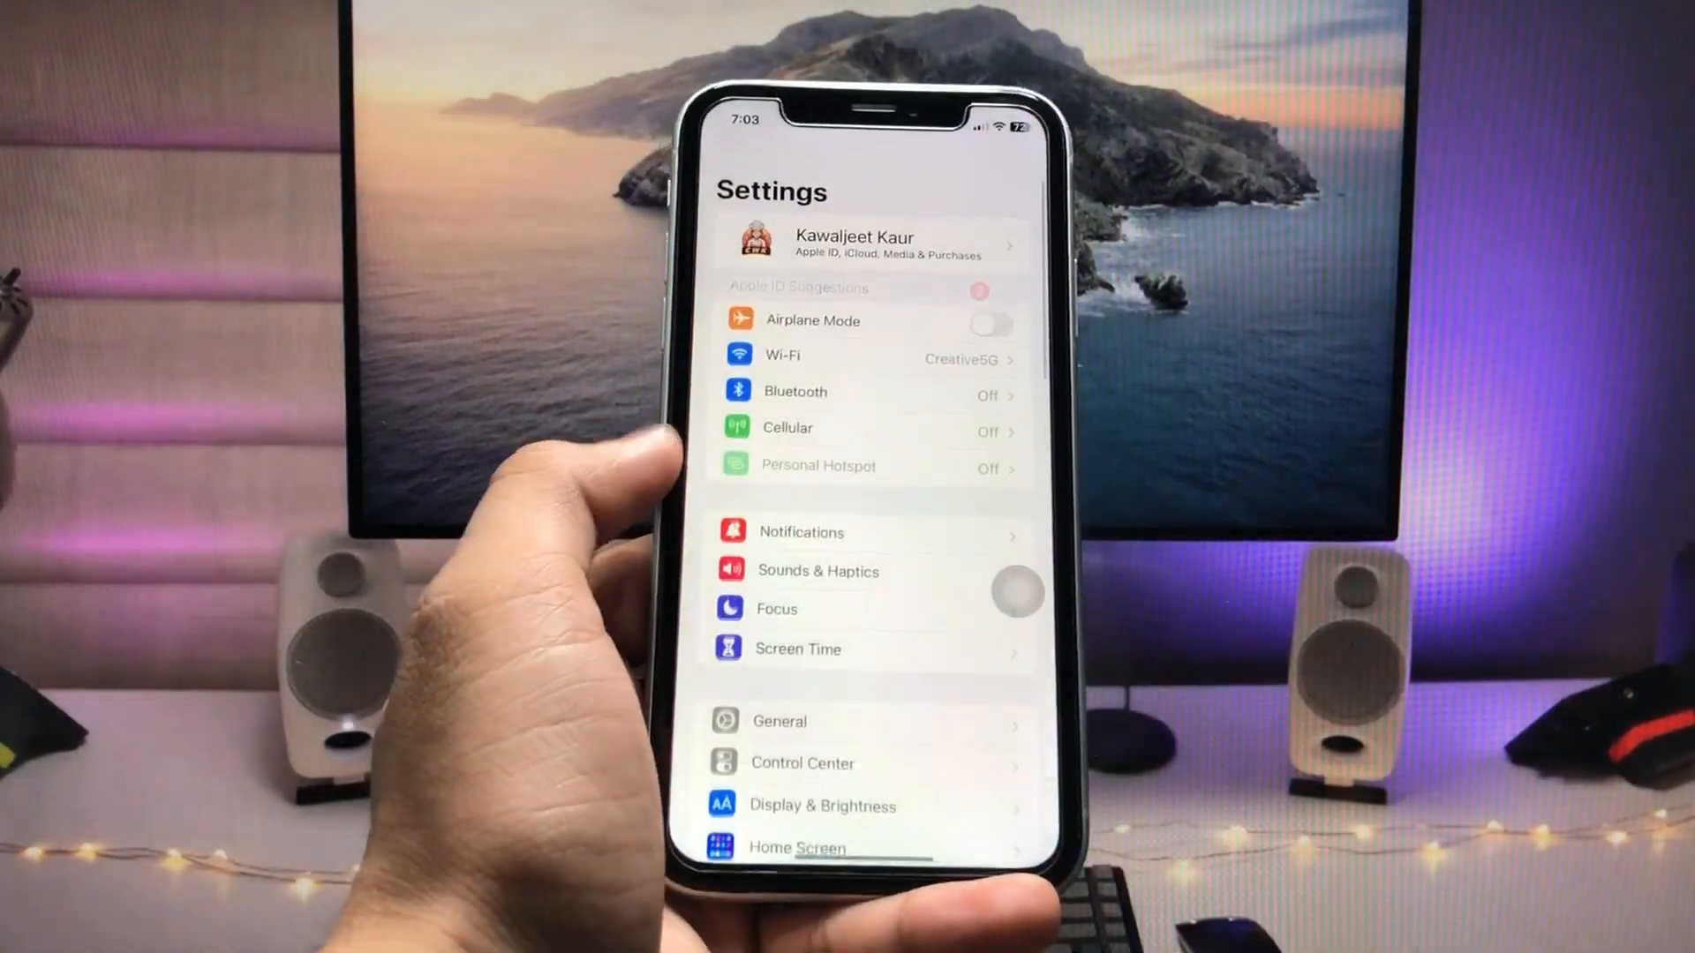
scroll("down", 3)
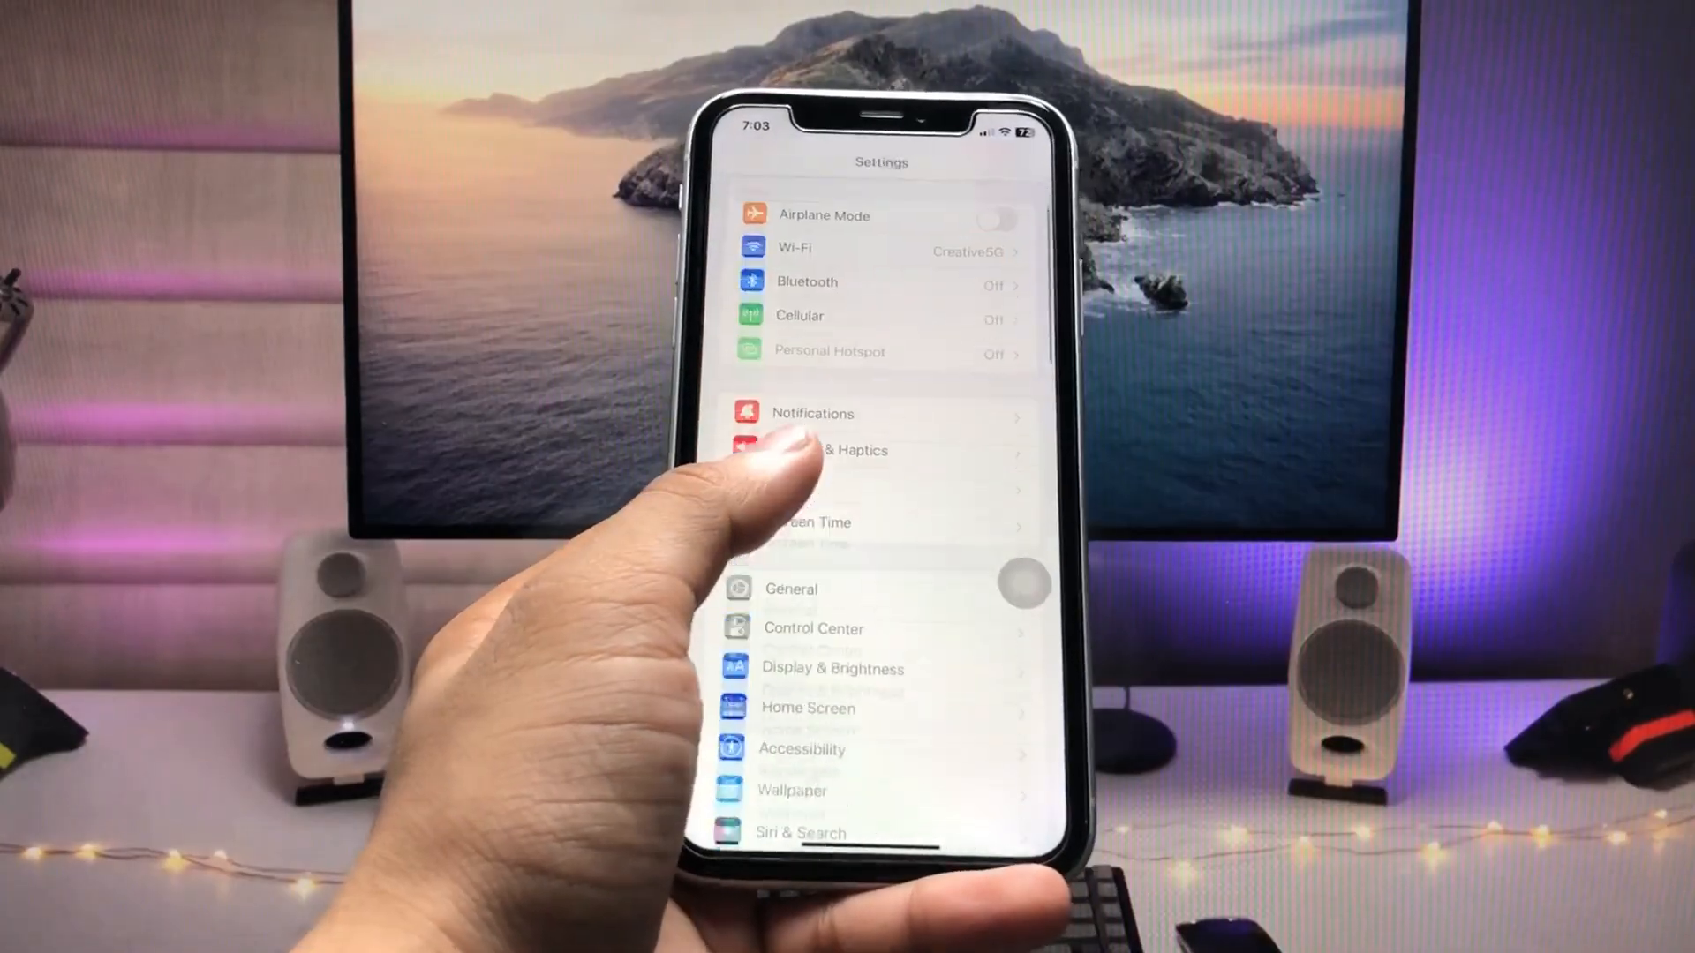
left_click(793, 590)
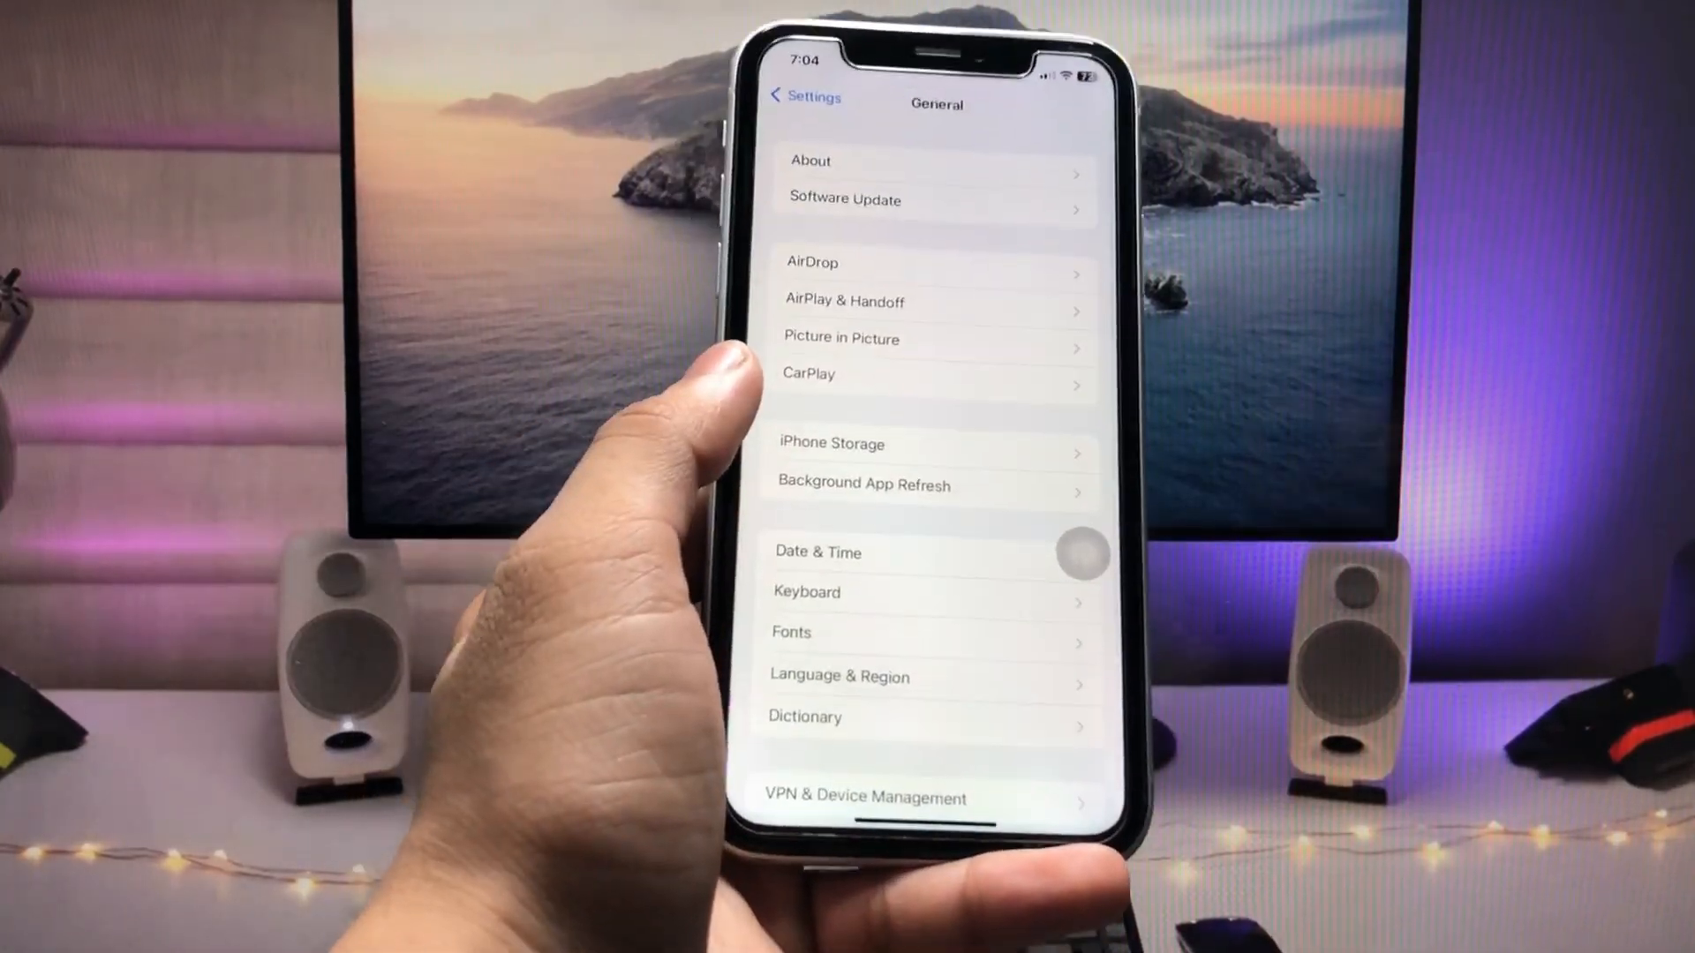